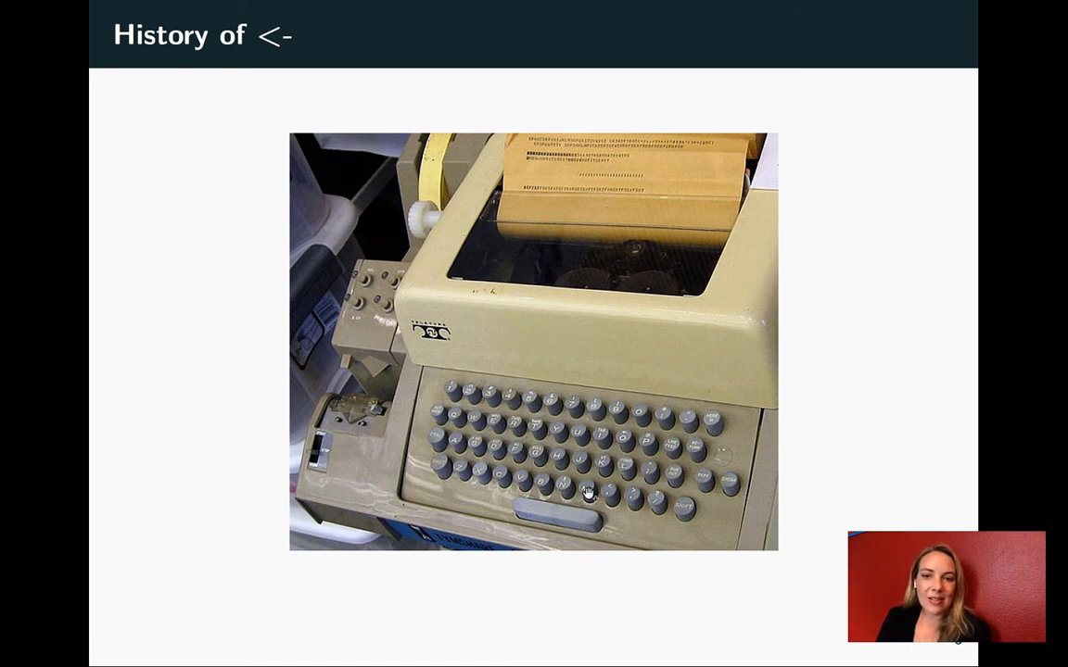
mouse_move(623, 443)
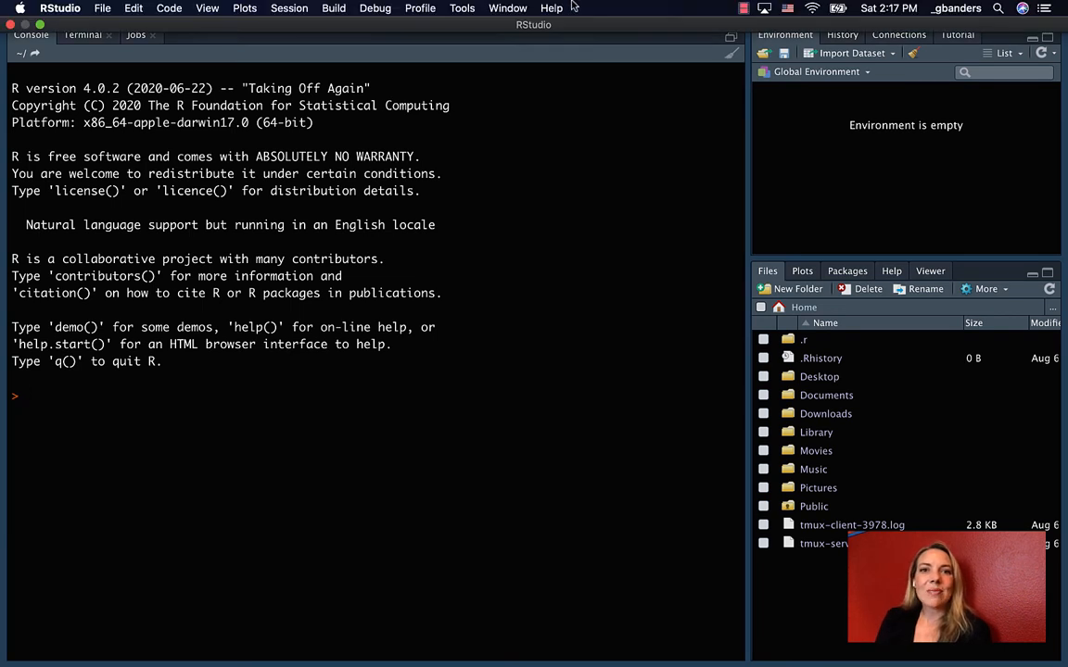
left_click(461, 8)
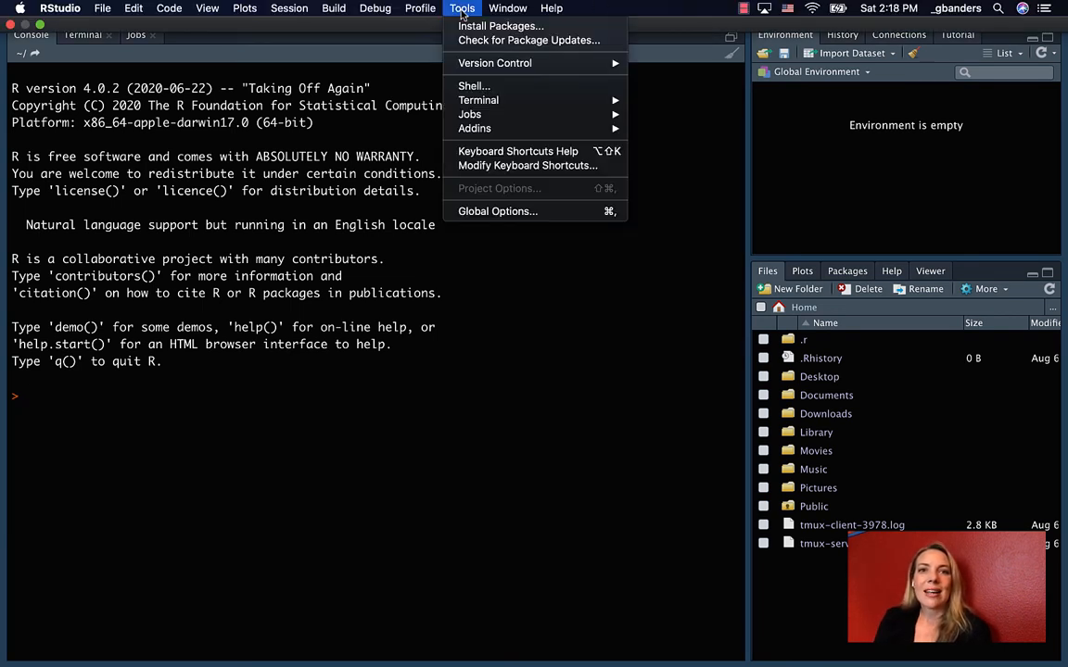
mouse_move(517, 152)
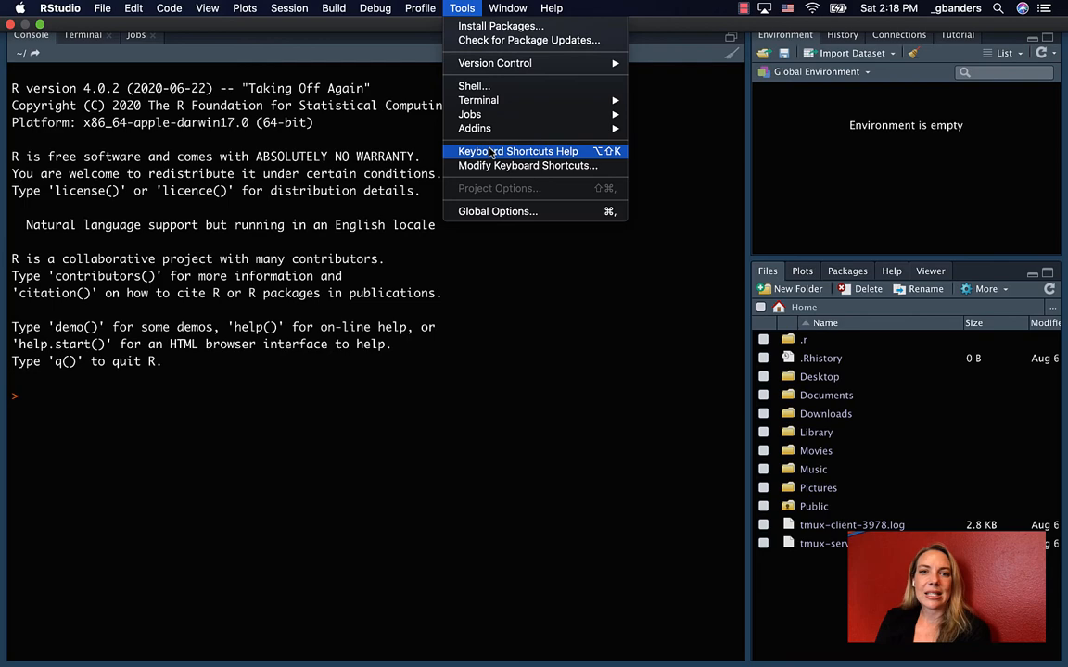
left_click(517, 152)
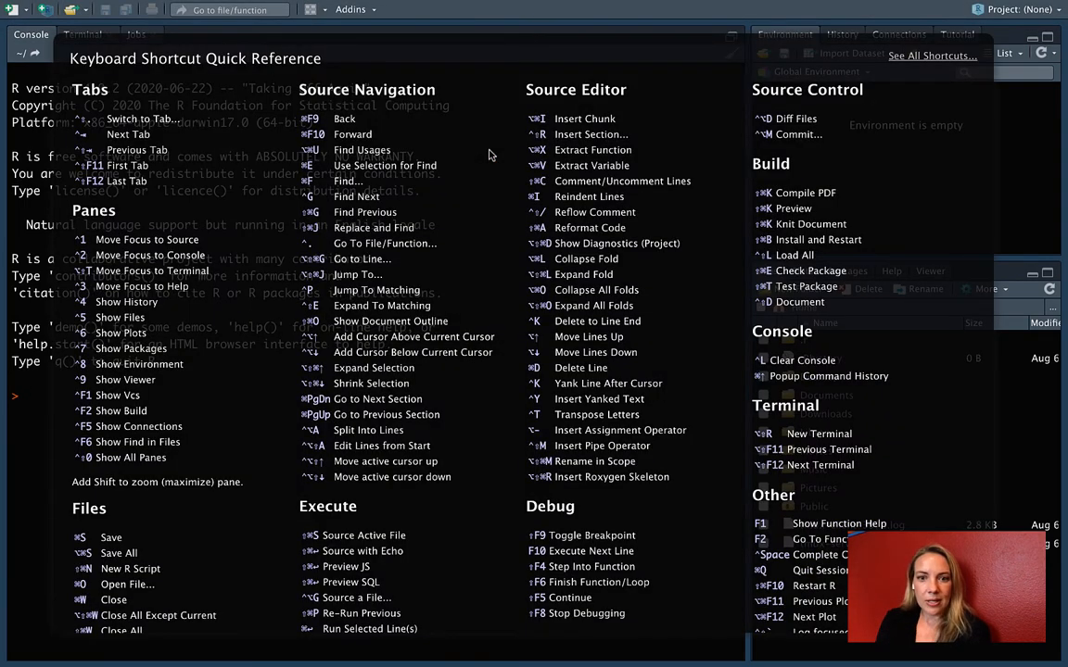
mouse_move(499, 240)
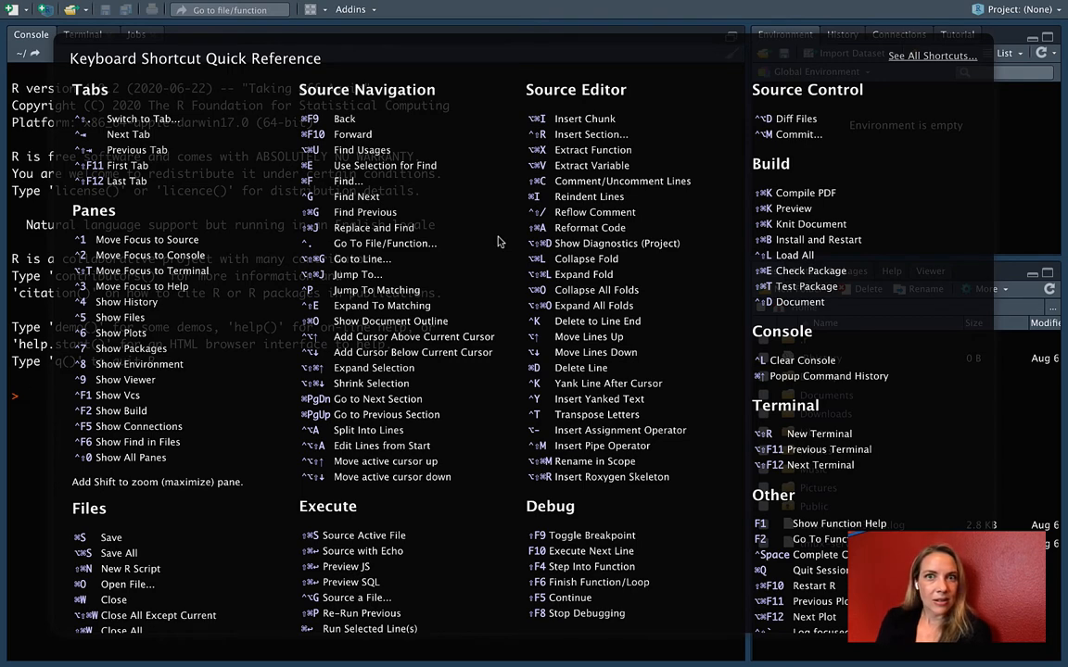
mouse_move(498, 263)
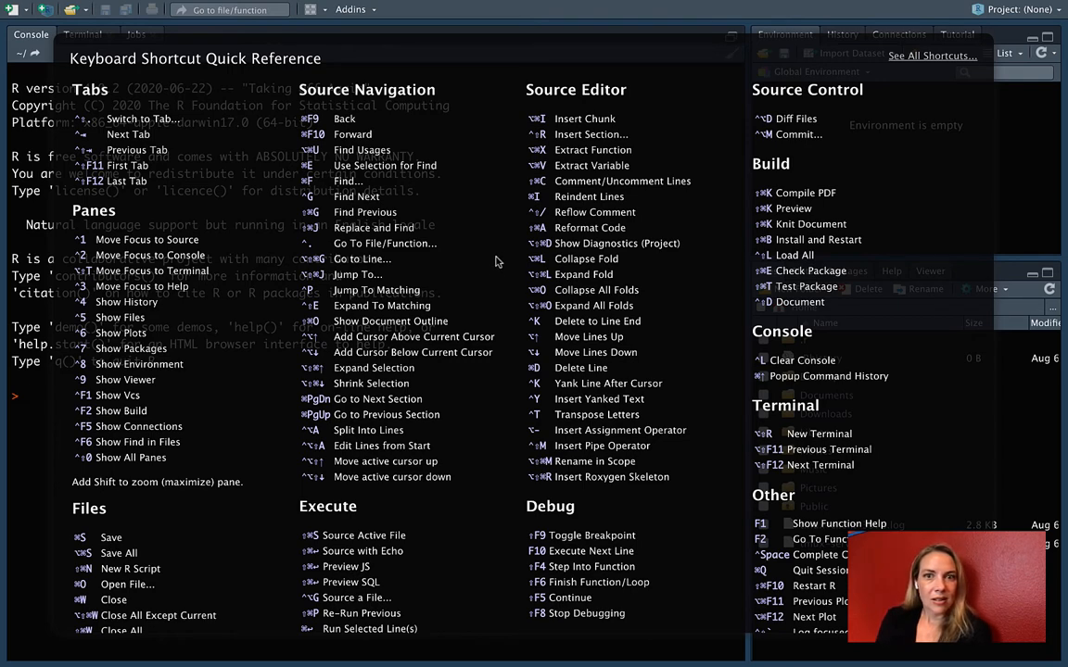
mouse_move(560, 437)
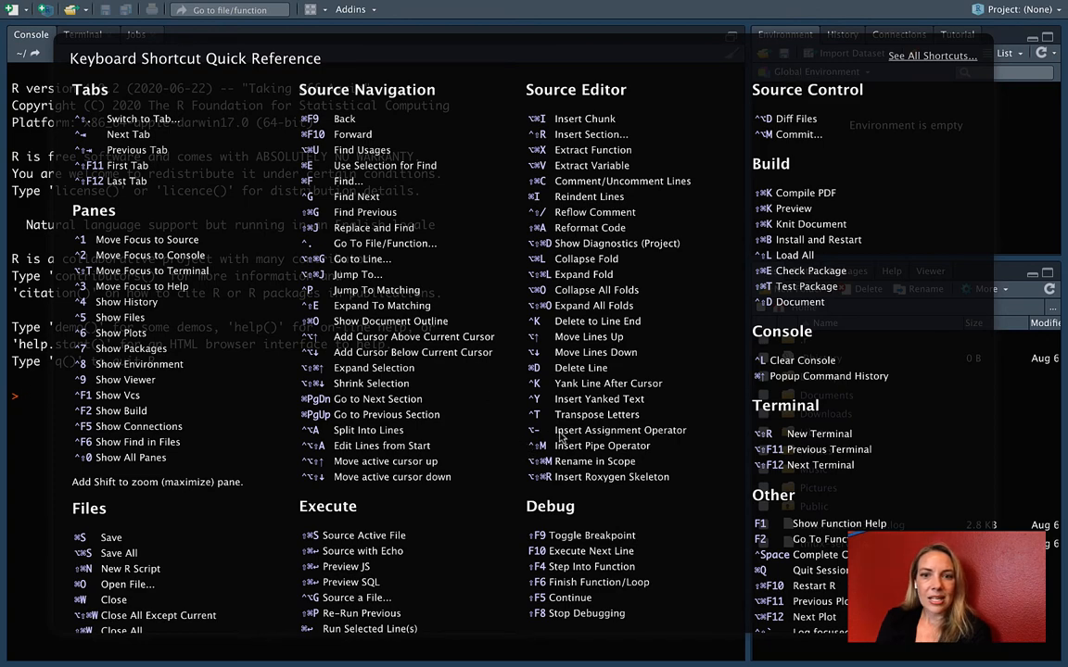
mouse_move(656, 438)
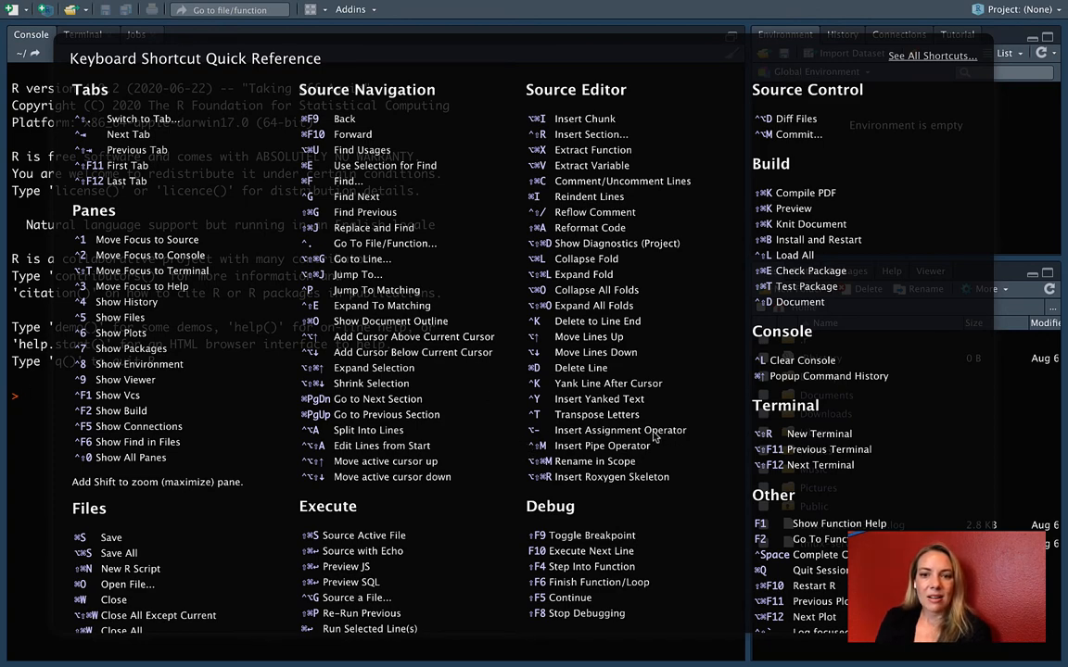
mouse_move(534, 437)
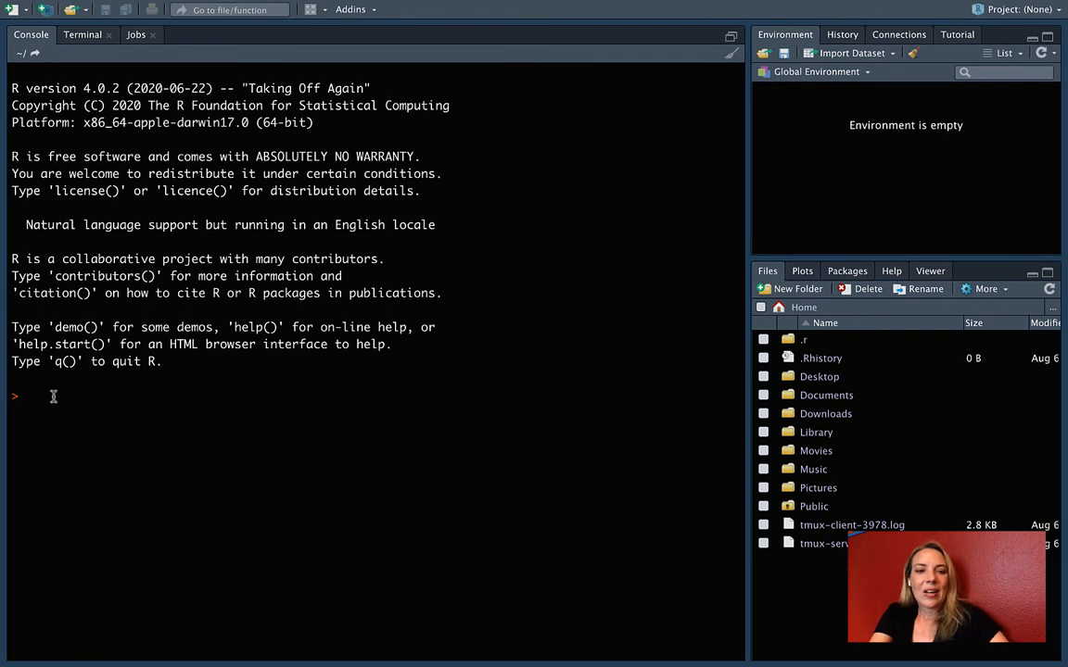
- Evaluate "Hello world" in the console, then assign message <- "Hello world"
type("\"Hello")
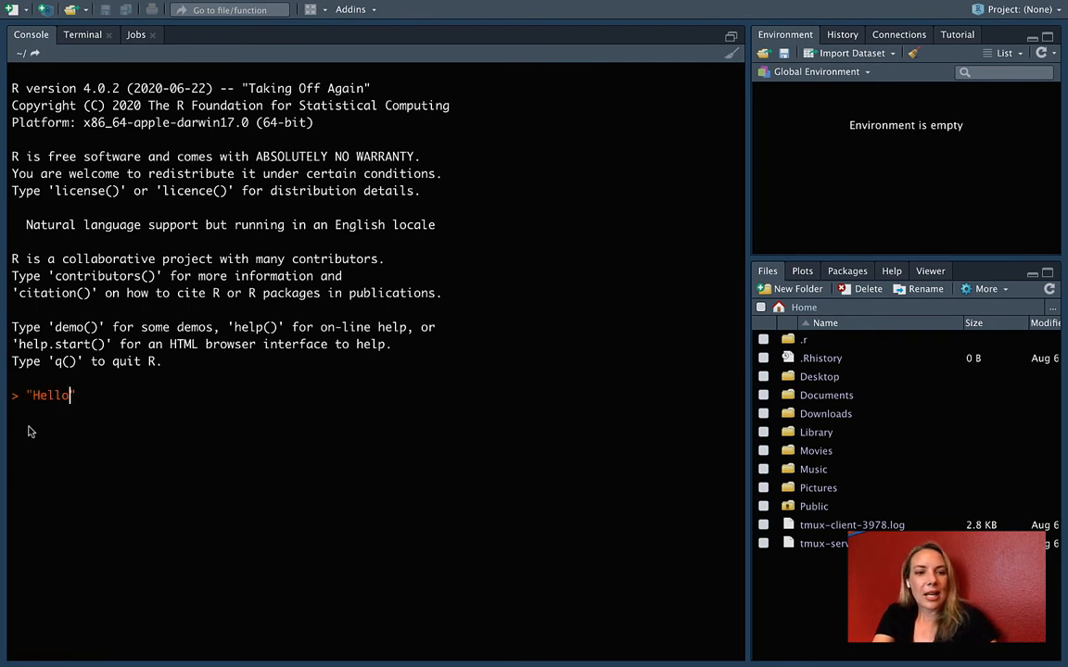
type("world")
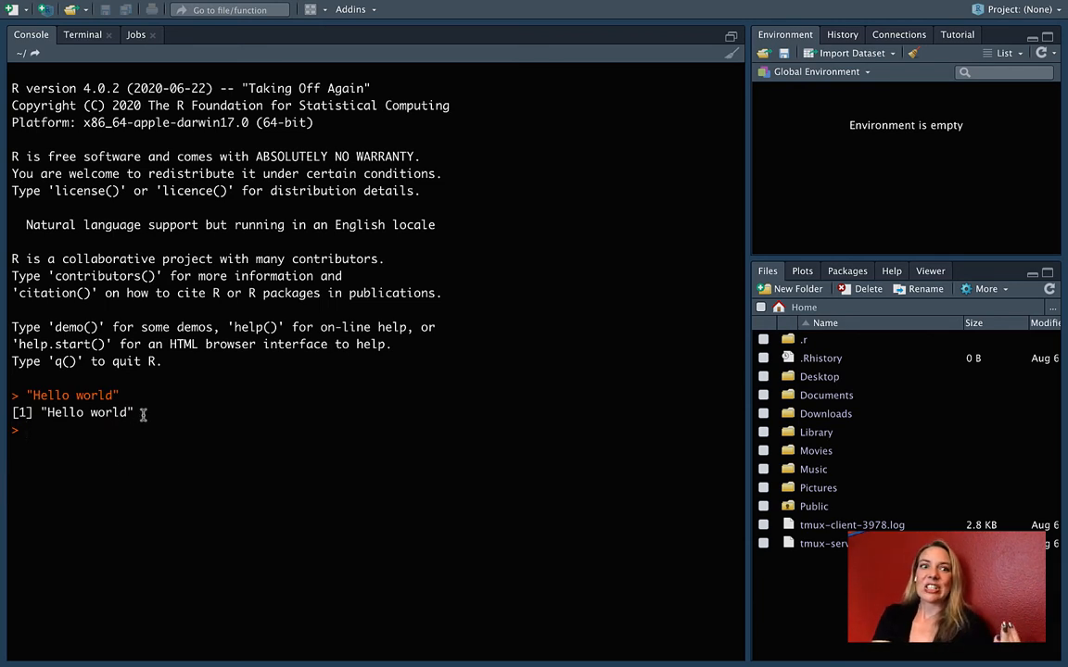
type("mes")
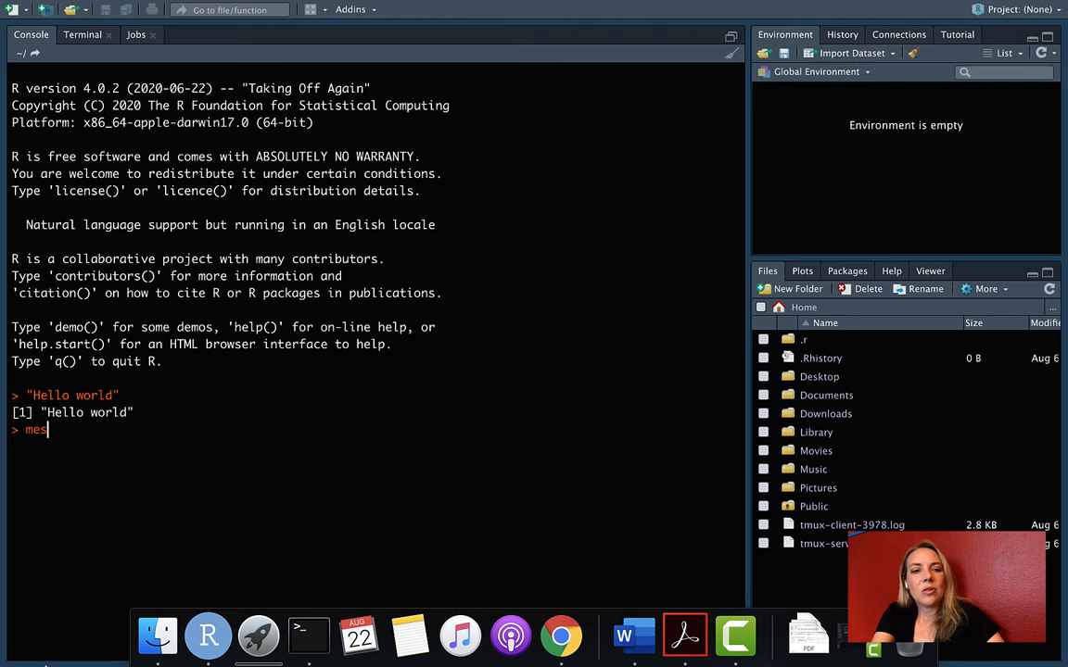
type("sage <-")
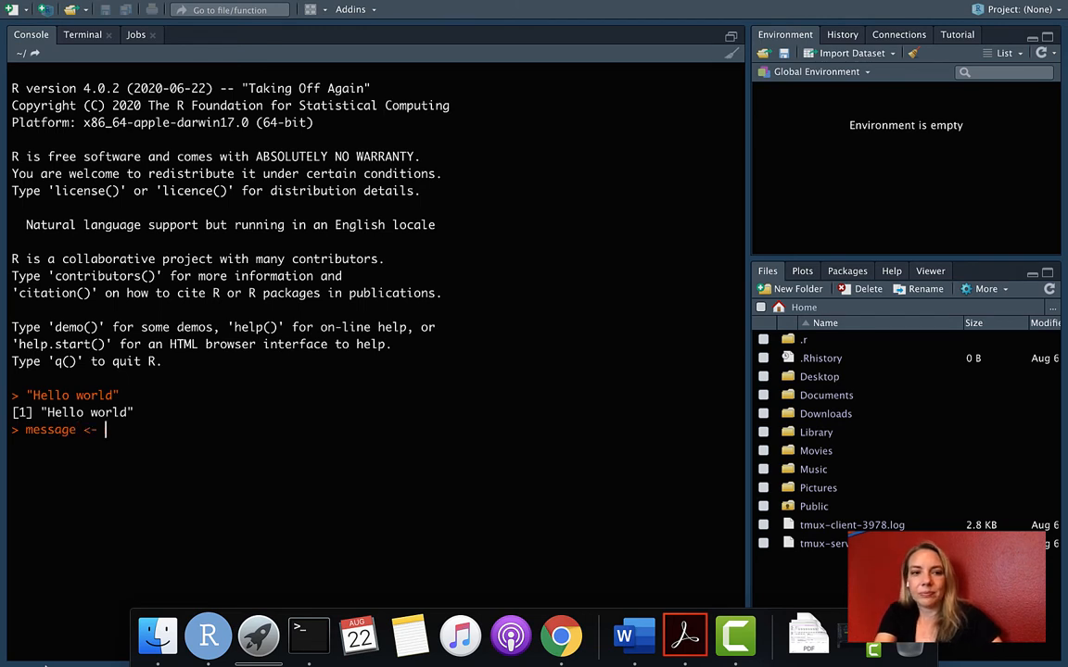
type("\"Hello world\"")
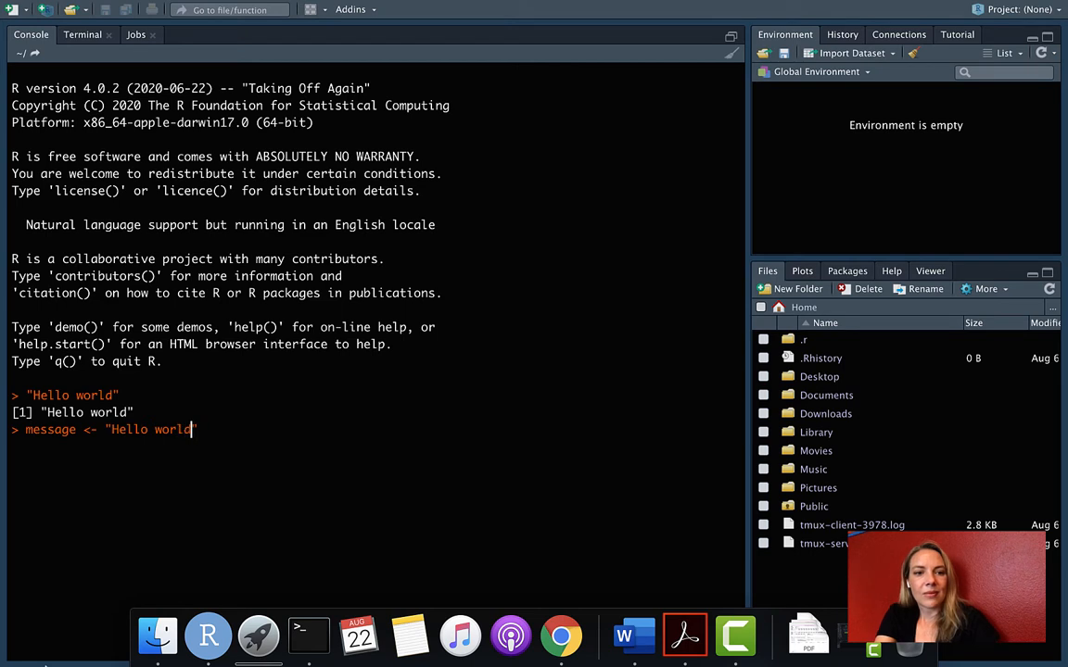
key("Return")
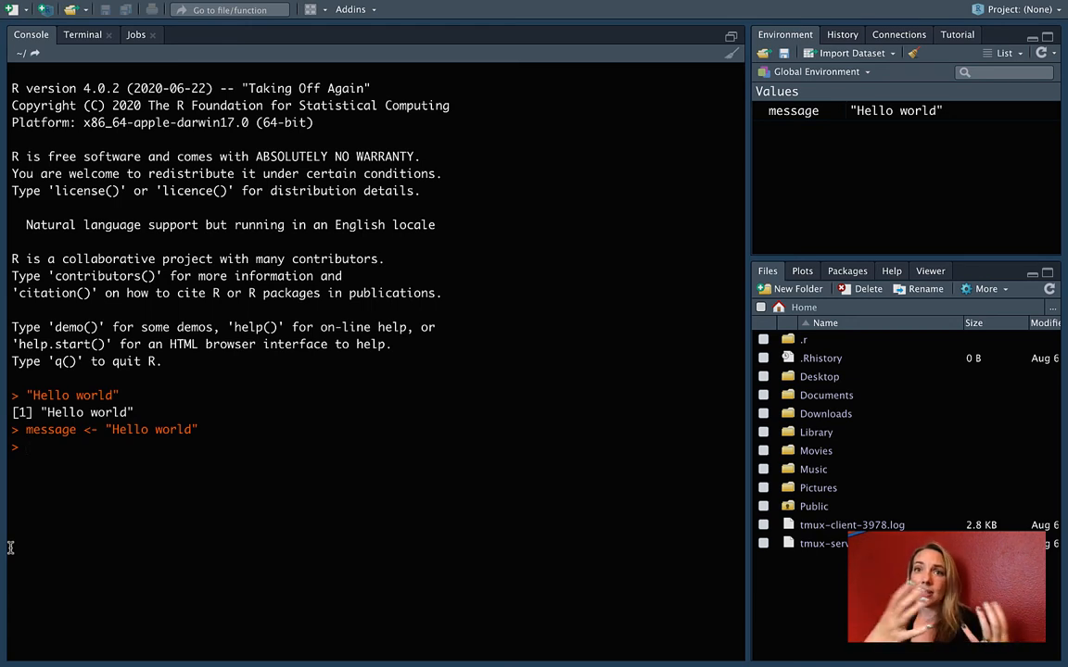
- Evaluate message so the console prints "Hello world"
type("mes")
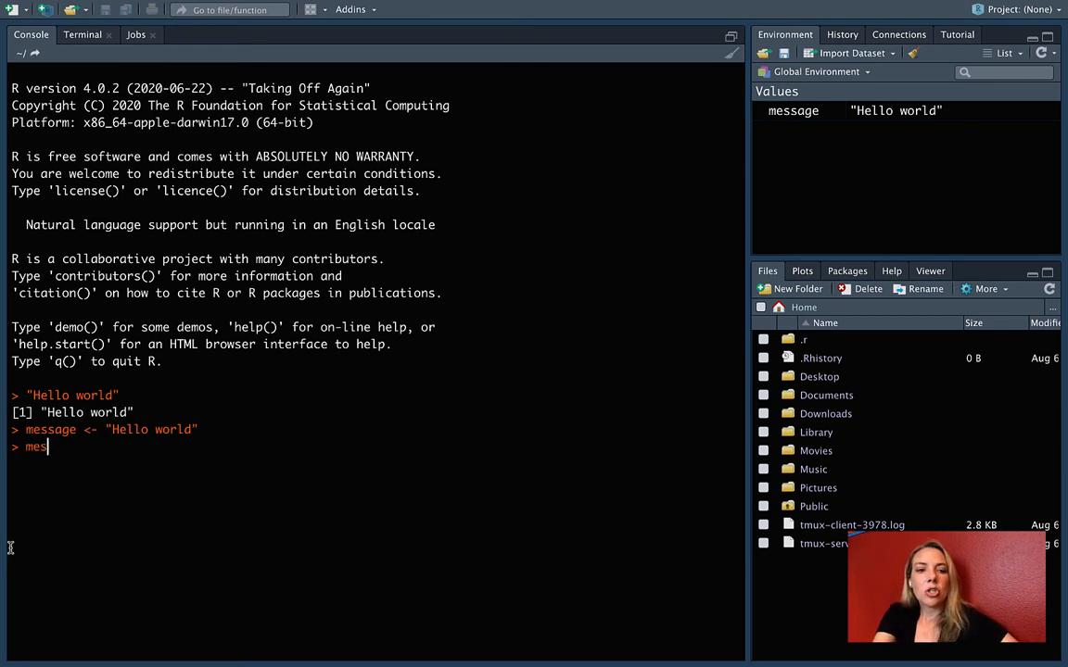
type("sage")
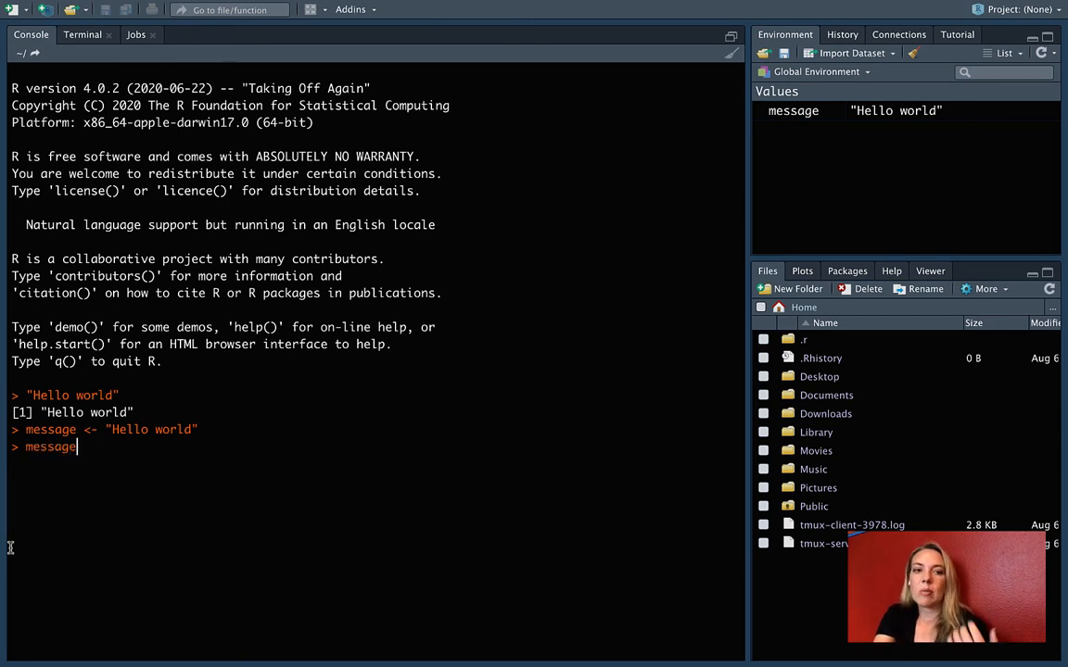
key("Return")
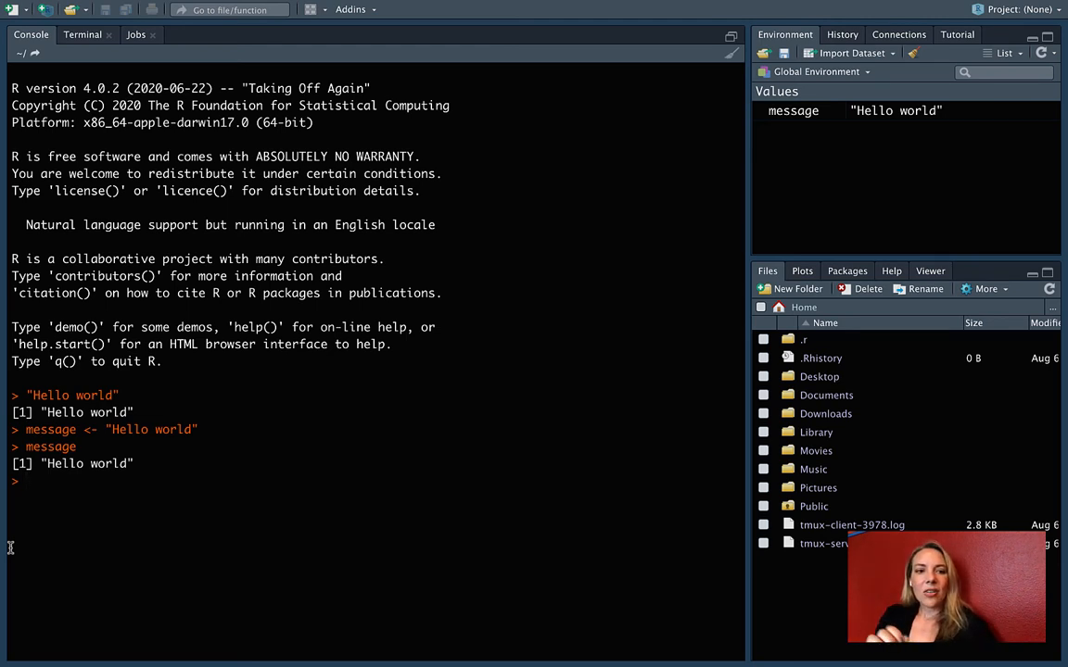
- Run ls() to list "message" as the workspace's only object
type("ls")
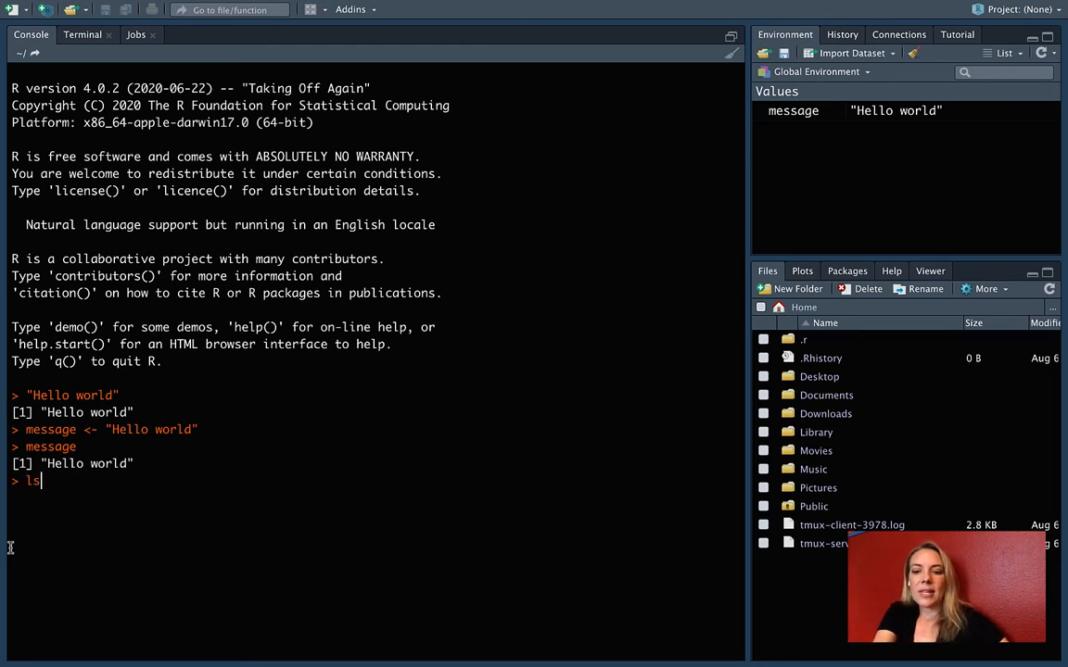
type("()")
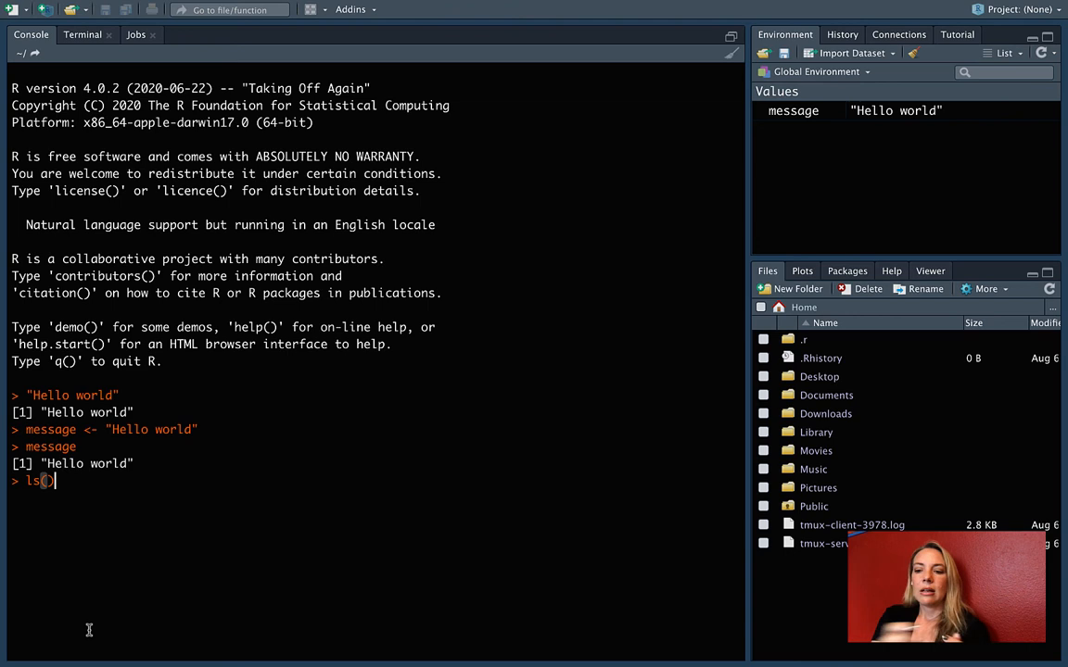
key("Return")
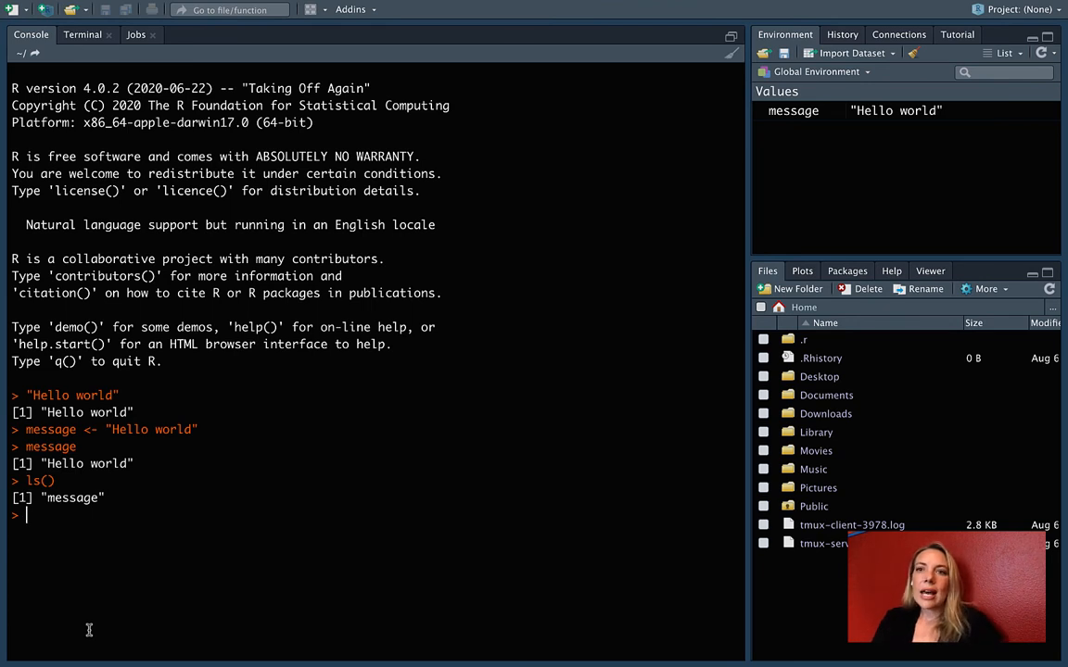
mouse_move(719, 315)
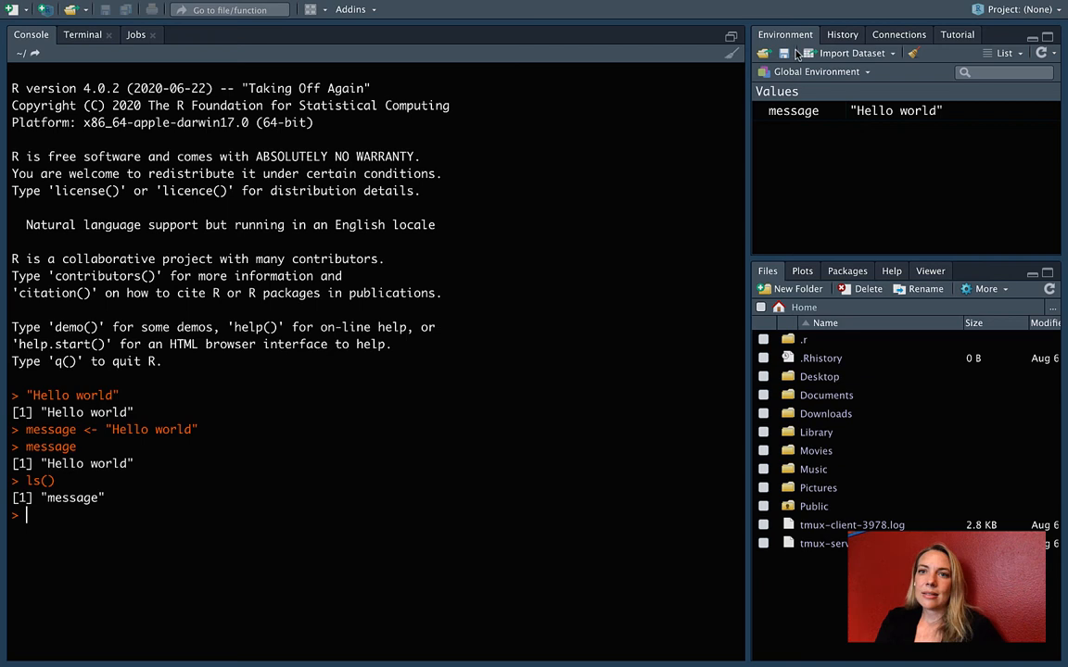
mouse_move(793, 111)
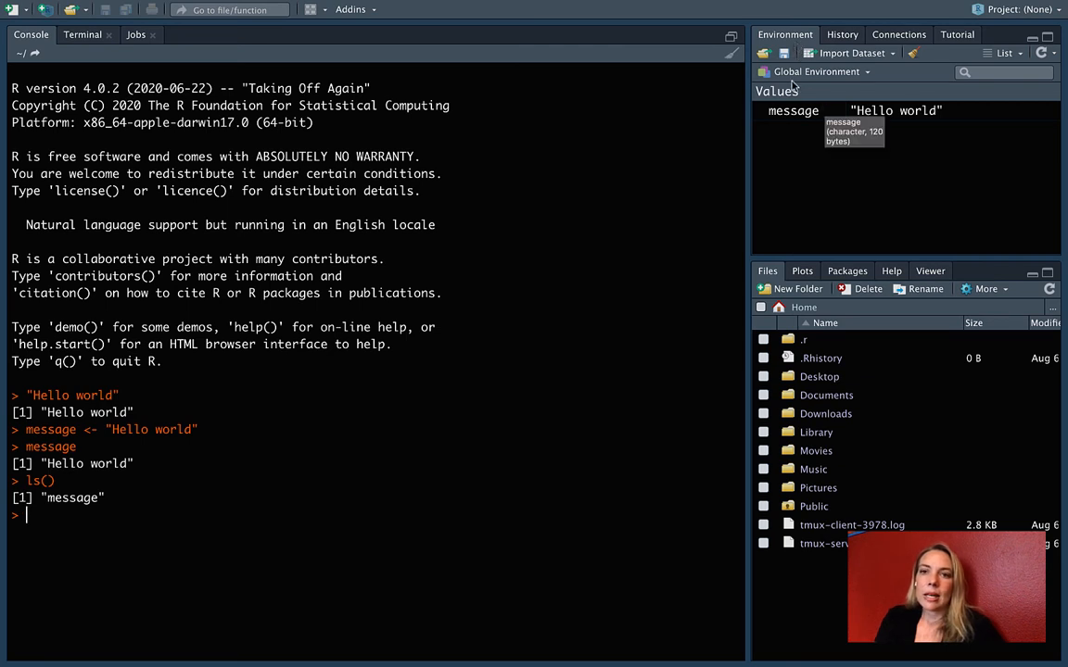
mouse_move(760, 120)
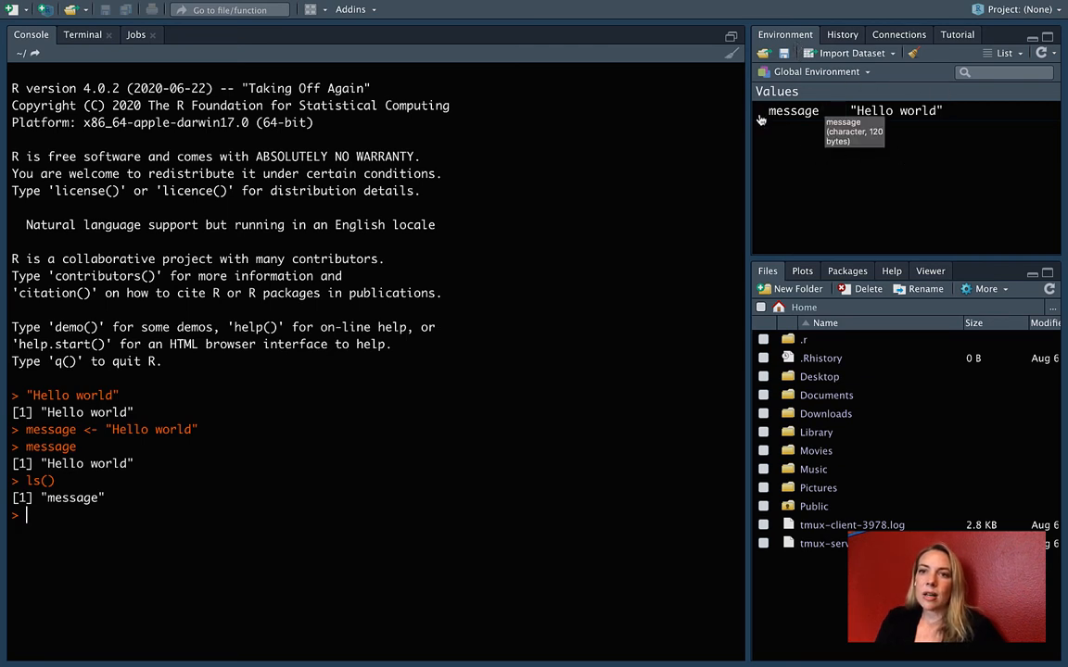
mouse_move(804, 126)
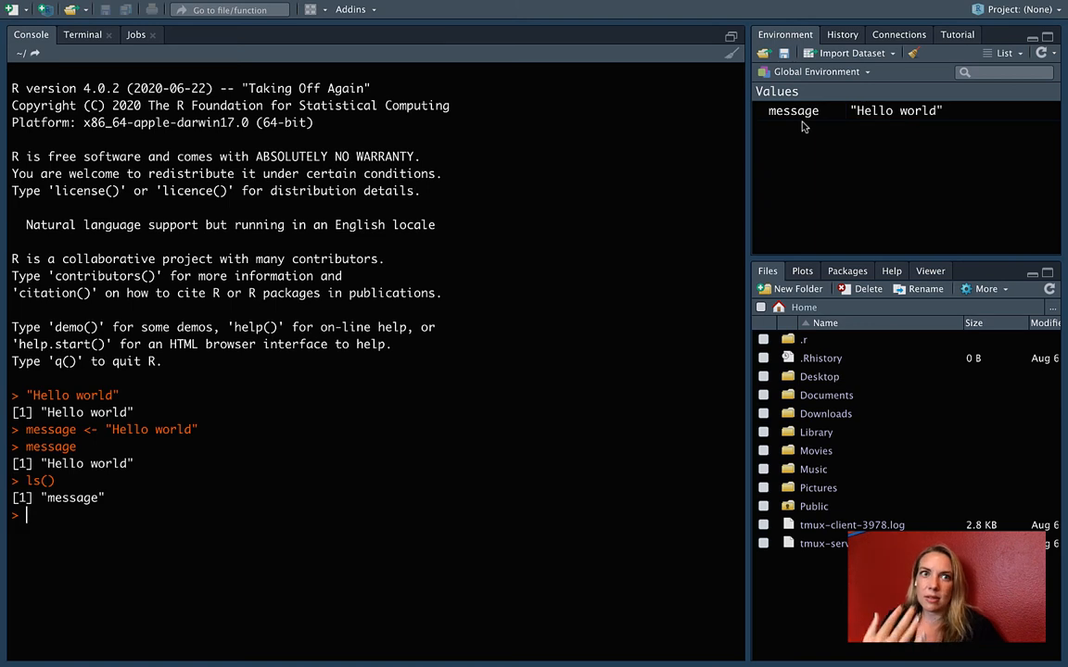
mouse_move(777, 91)
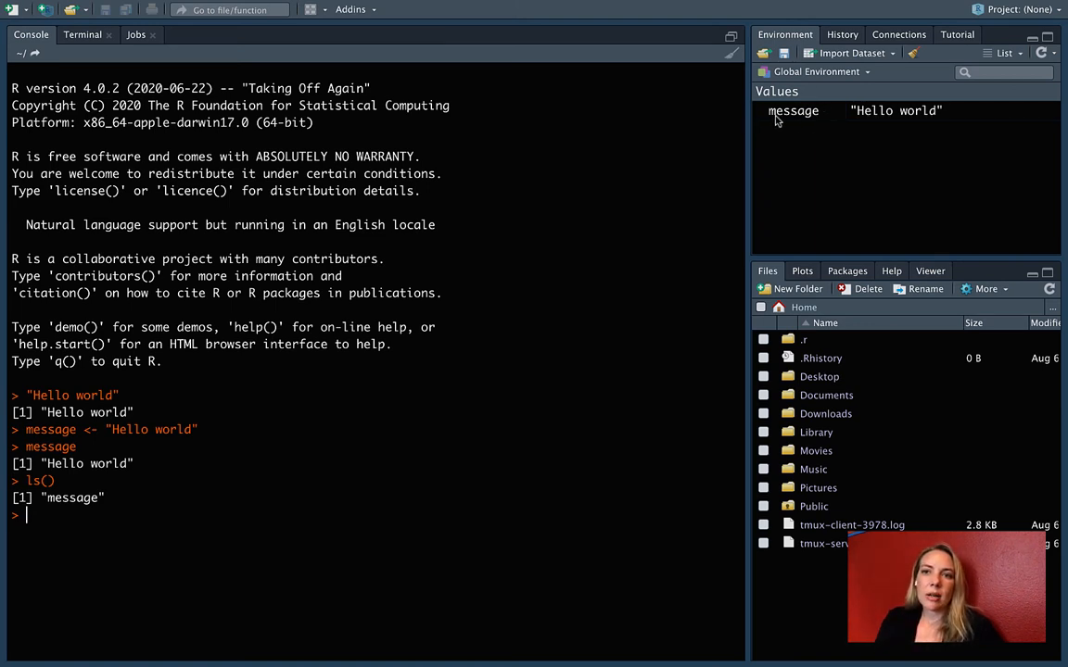
mouse_move(942, 126)
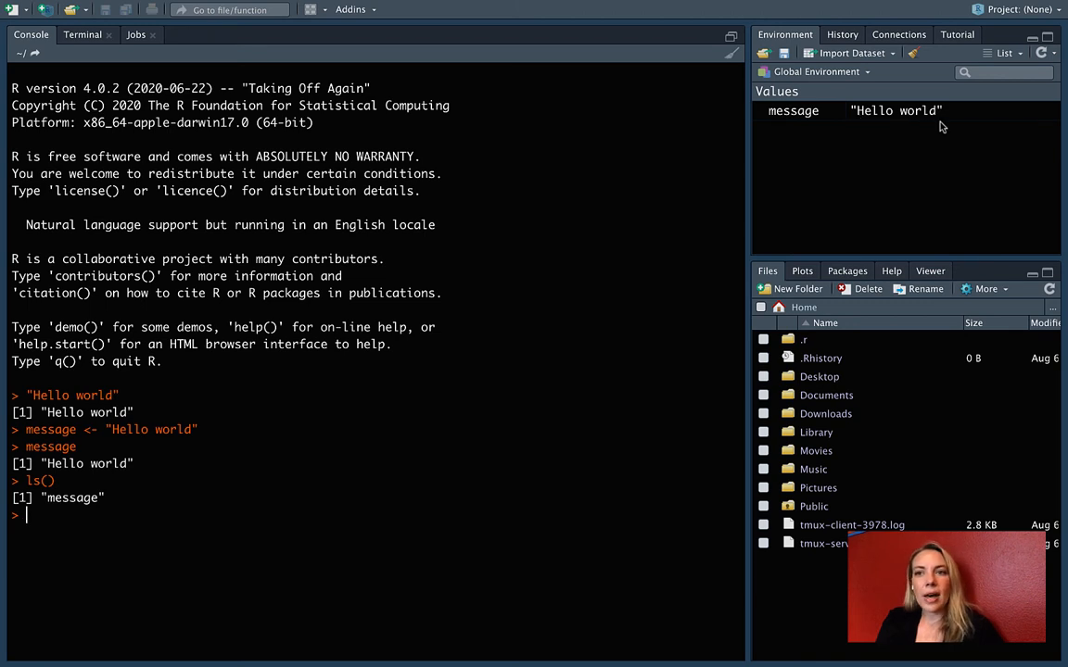
mouse_move(916, 126)
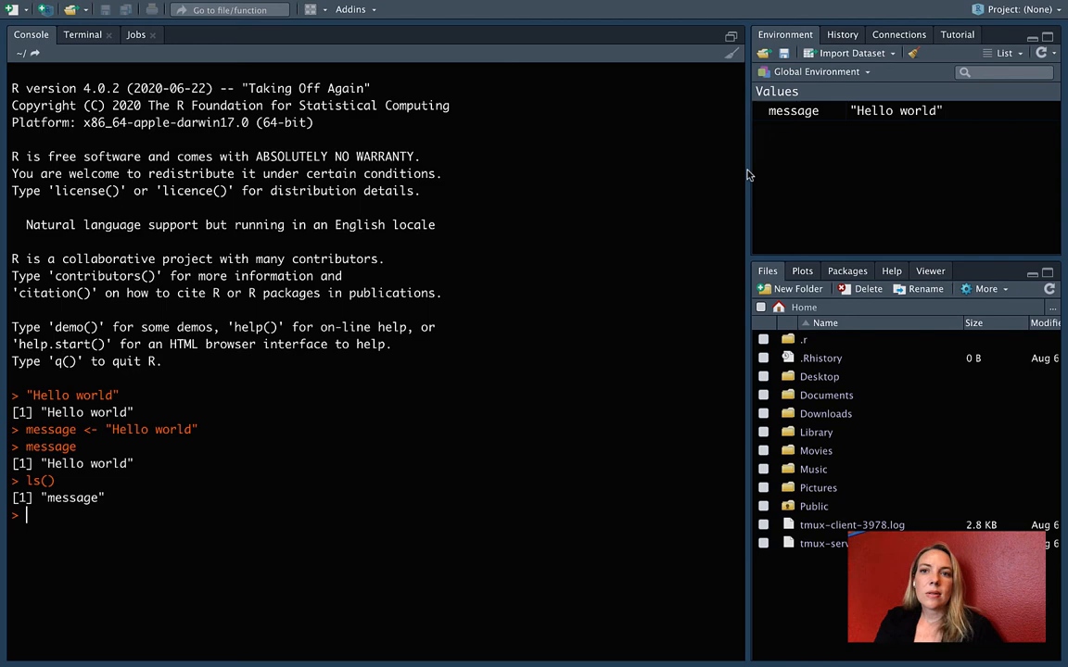
mouse_move(775, 184)
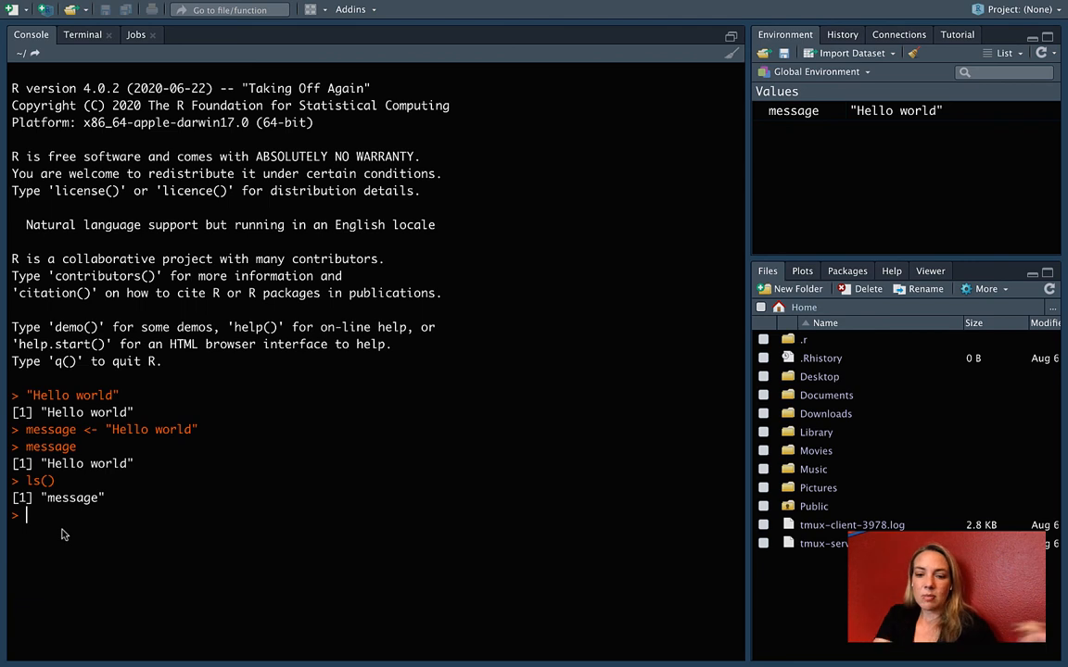
- Evaluate Message with a capital M to get the object 'Message' not found error
type("Message")
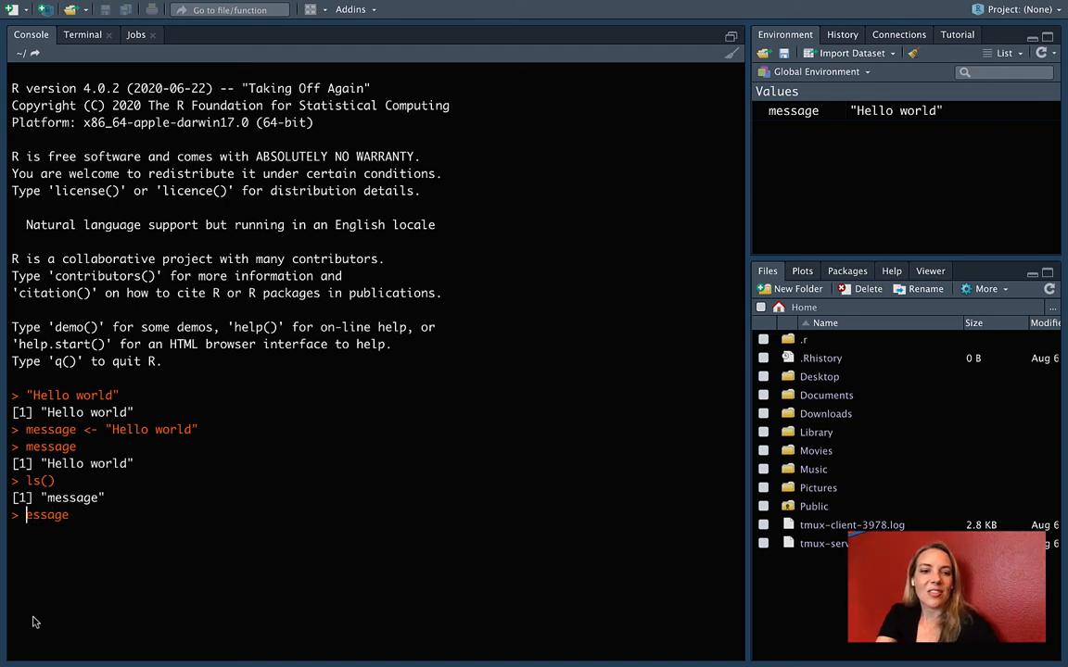
key("Return")
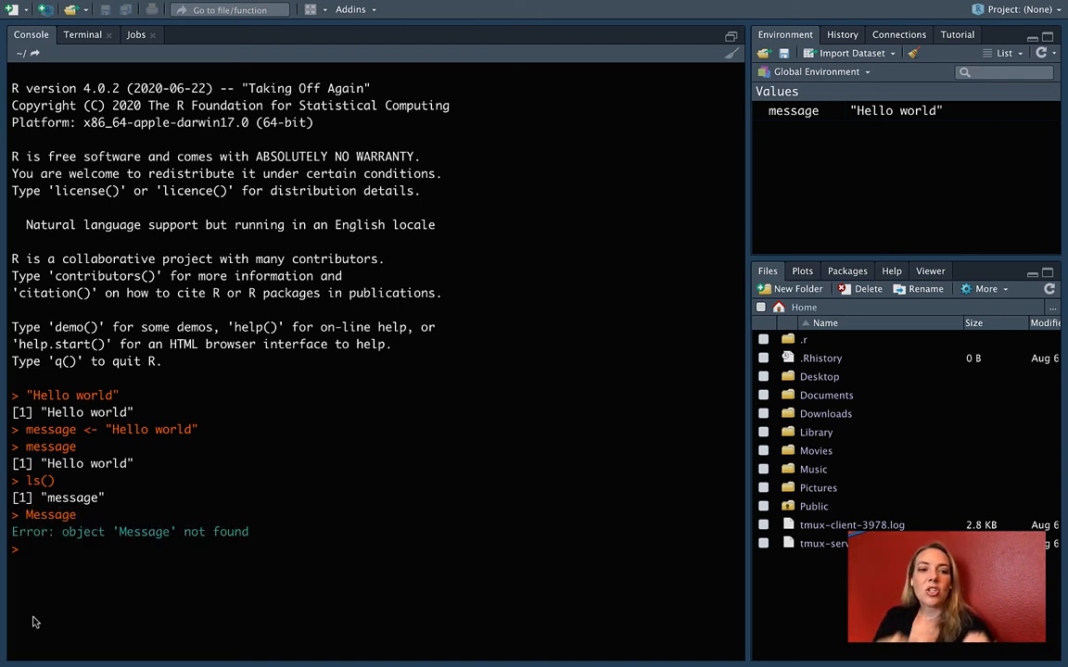